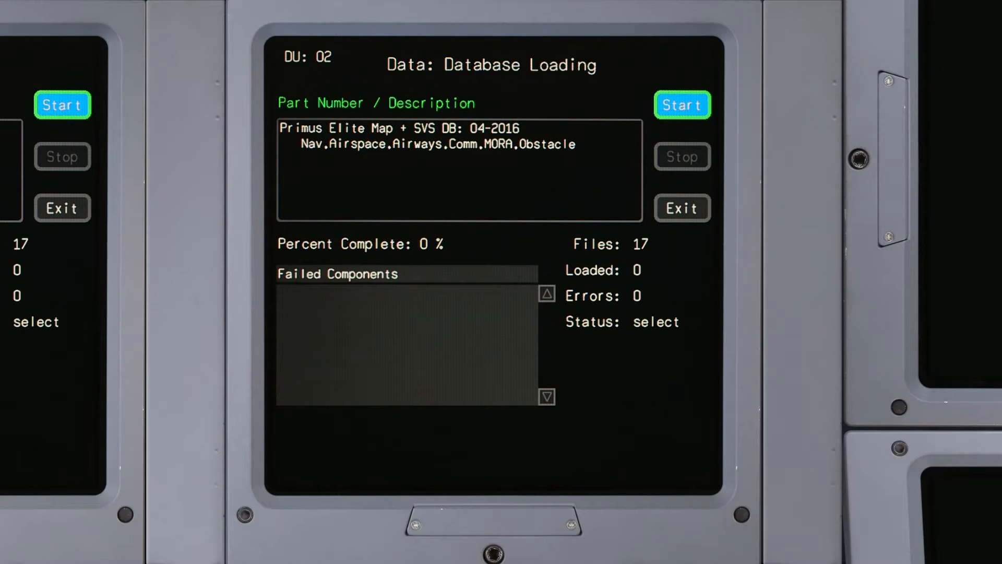
Go to epicinds.com in the browser to reach the INDS login page.
click(450, 464)
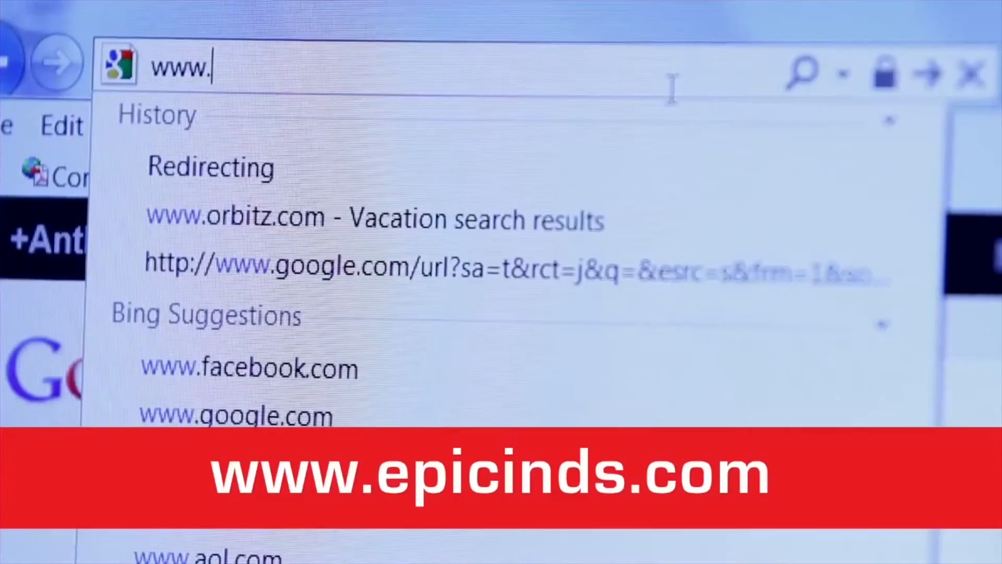
text(epicinds.com/epic/login)
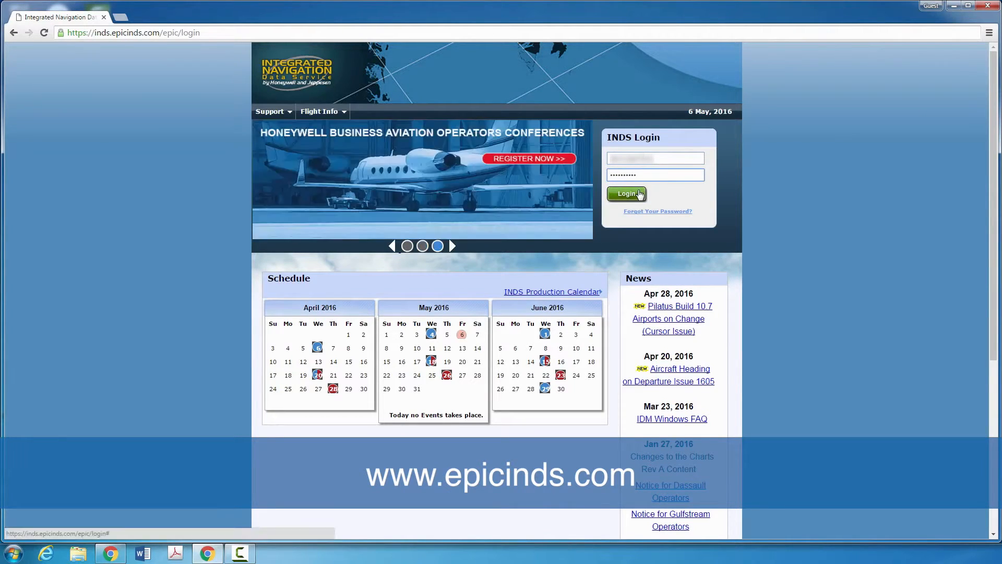
Log in to INDS and choose the By Aircraft subscription view.
click(626, 194)
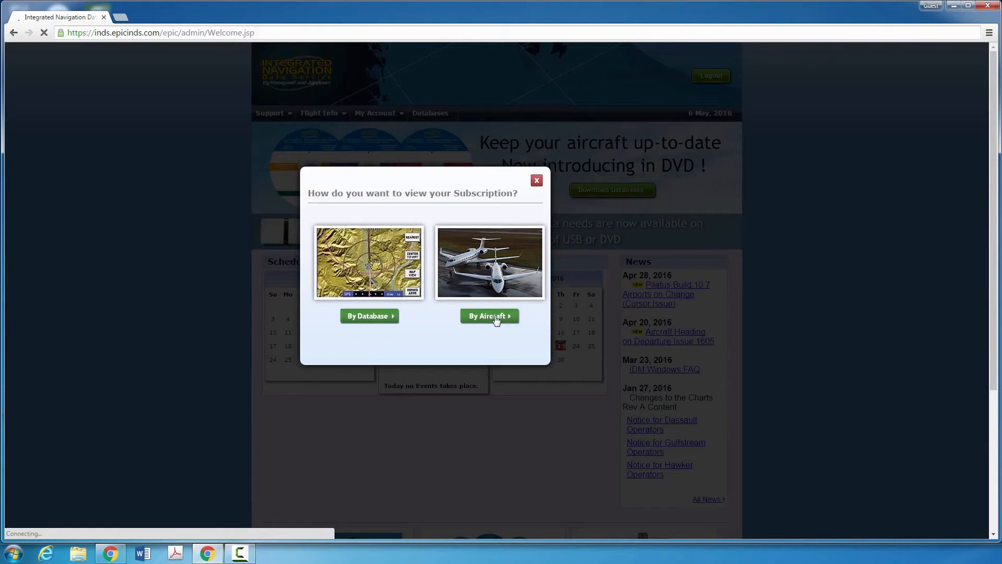
click(490, 315)
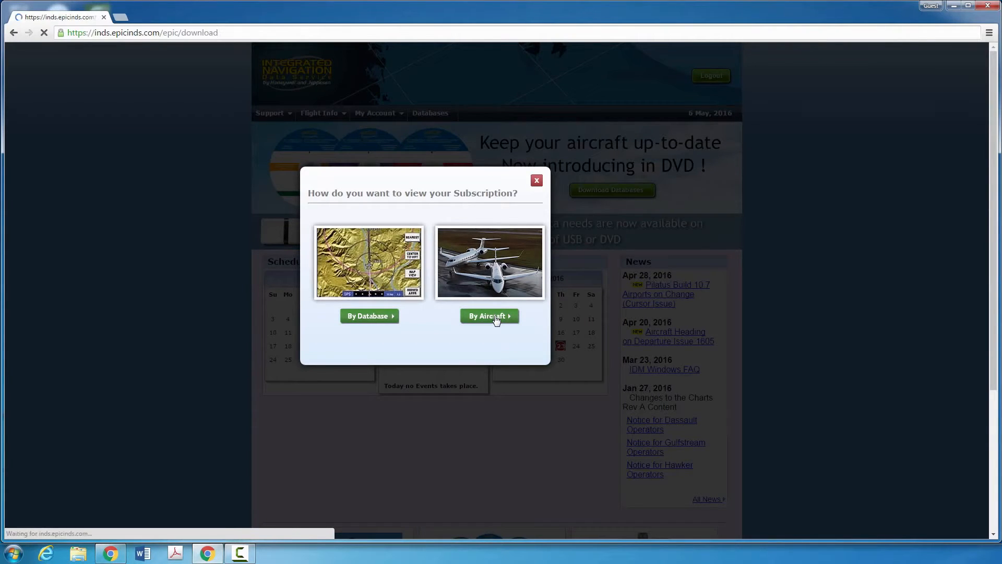
click(490, 316)
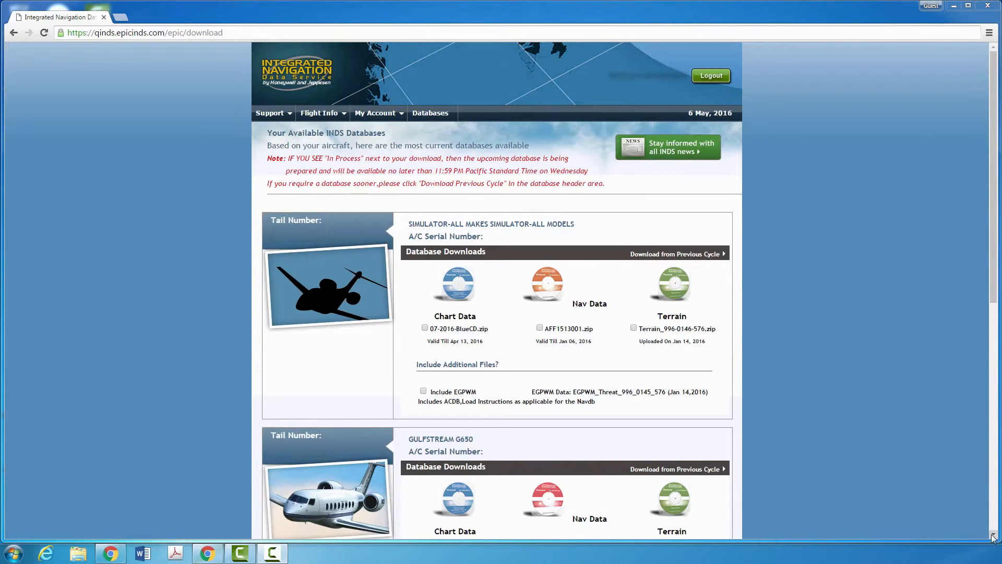
Package A_51604001.zip nav data as an EXE installer and run it.
scroll(down, 3)
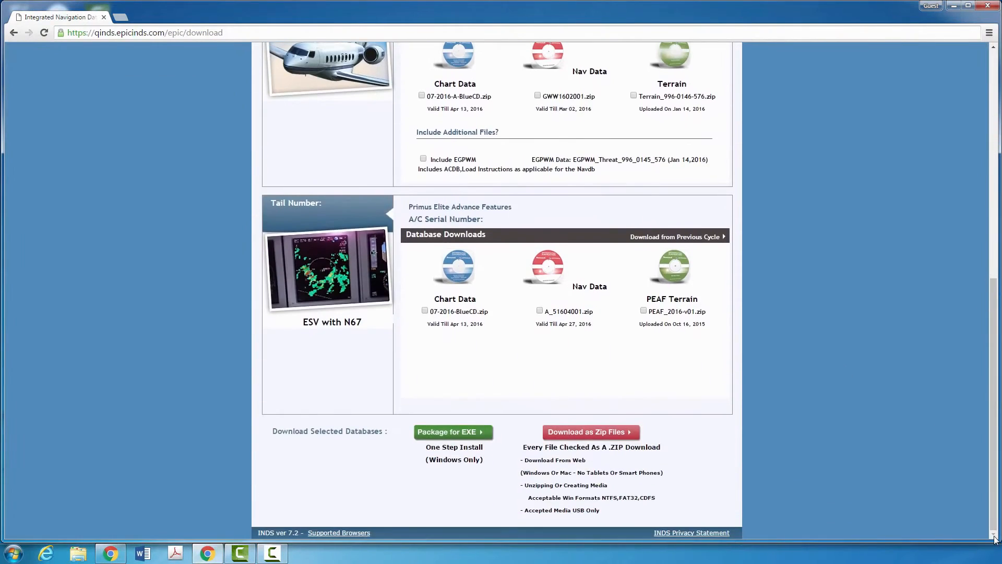
click(539, 310)
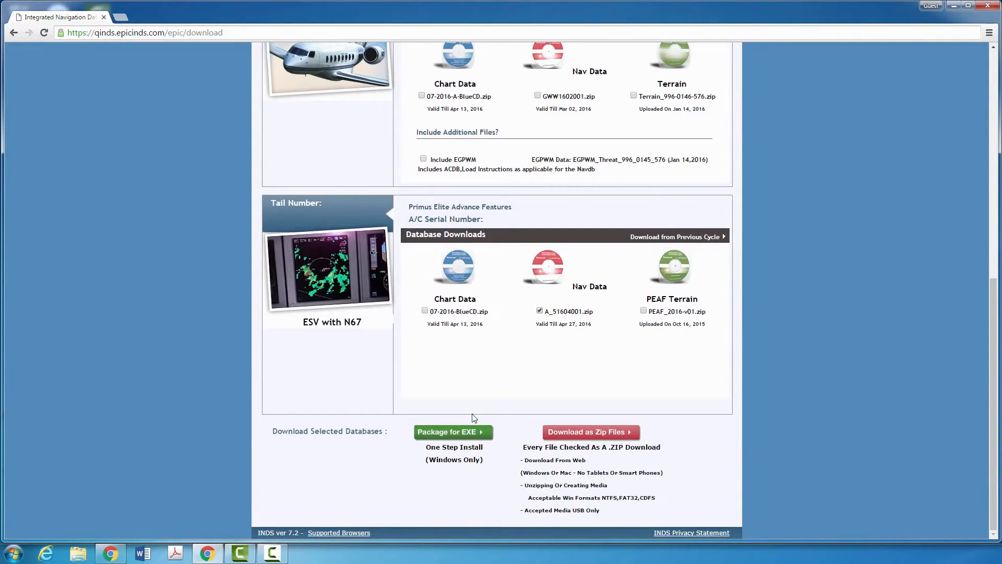
click(452, 431)
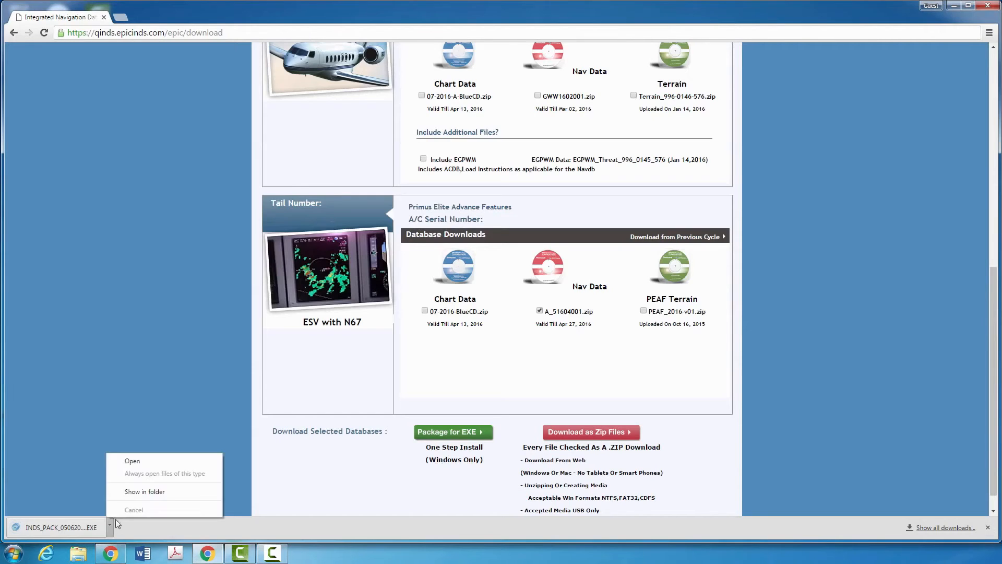
click(131, 461)
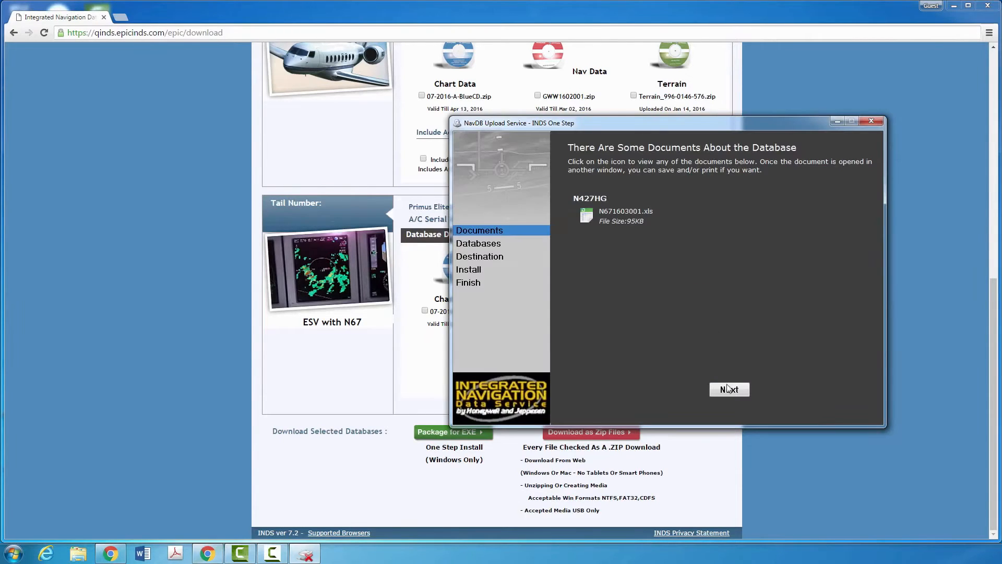
Install the A_51604001 nav data to the F: USB drive and close the installer.
click(729, 389)
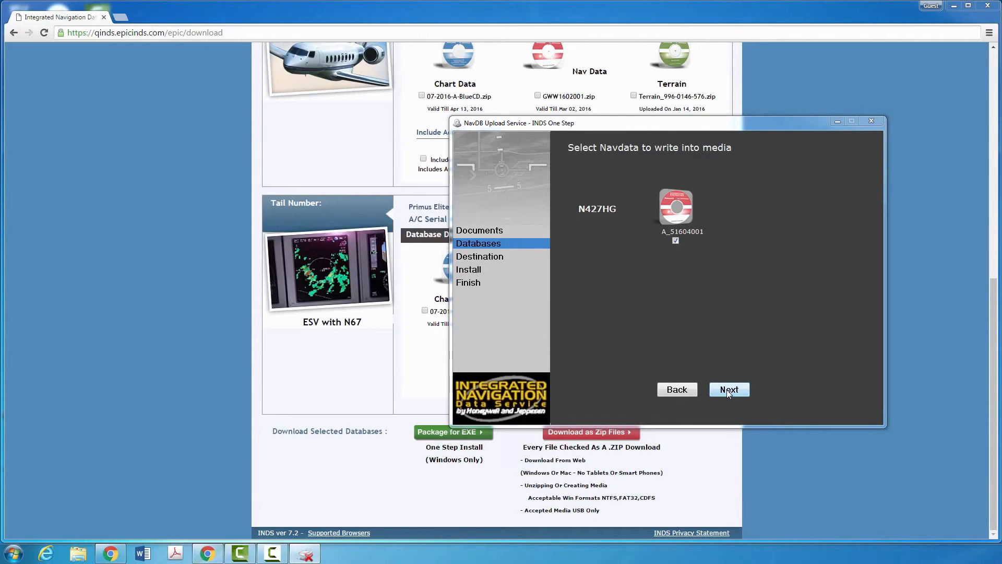
click(727, 389)
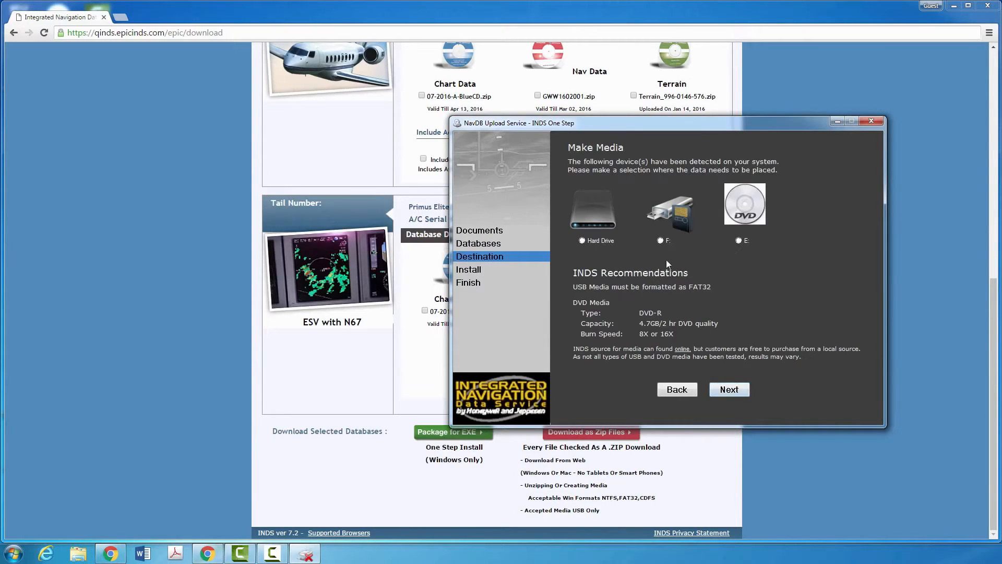
click(661, 240)
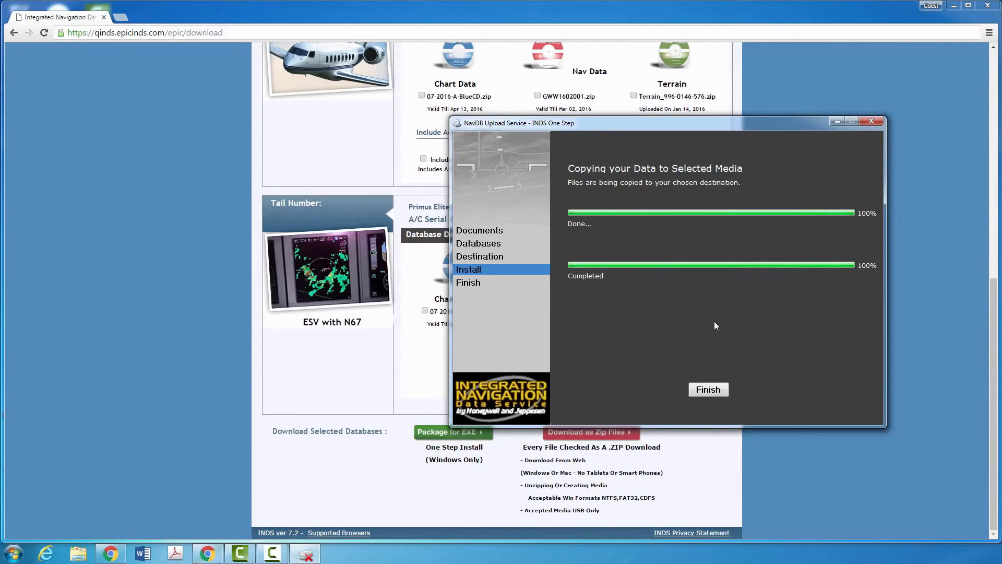
click(708, 390)
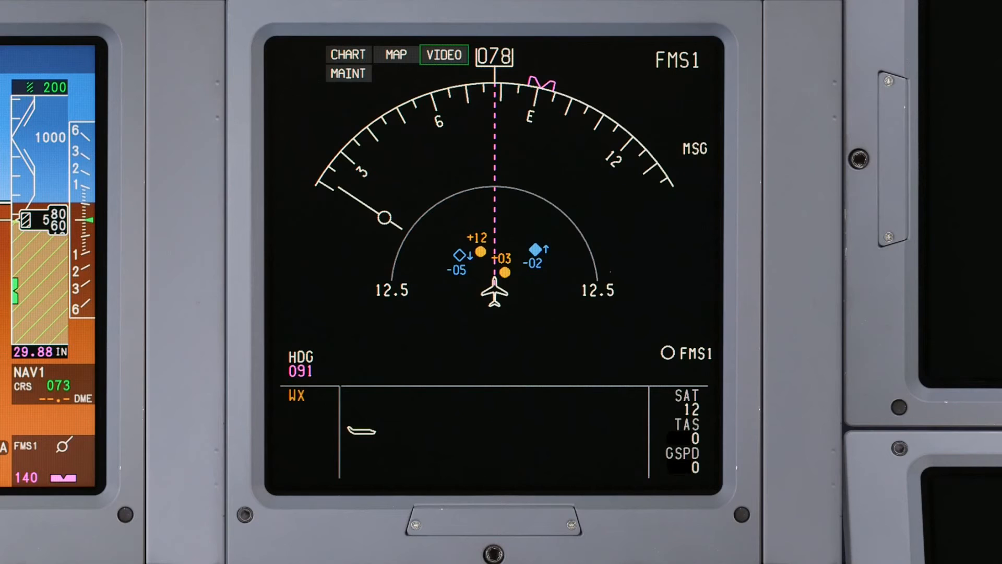
Cycle the display format from CHART to MAINT to show DU Maintenance.
click(348, 54)
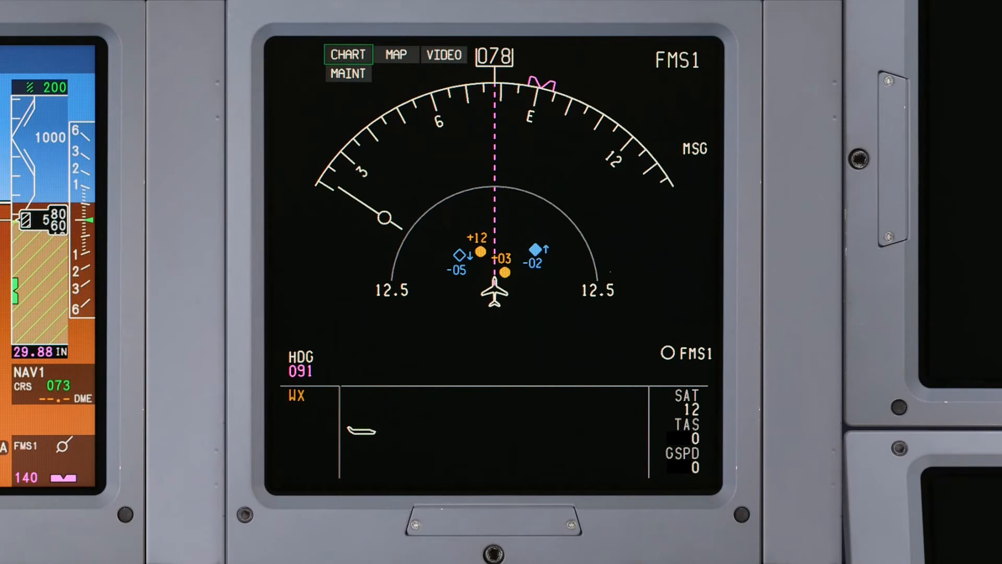
click(347, 74)
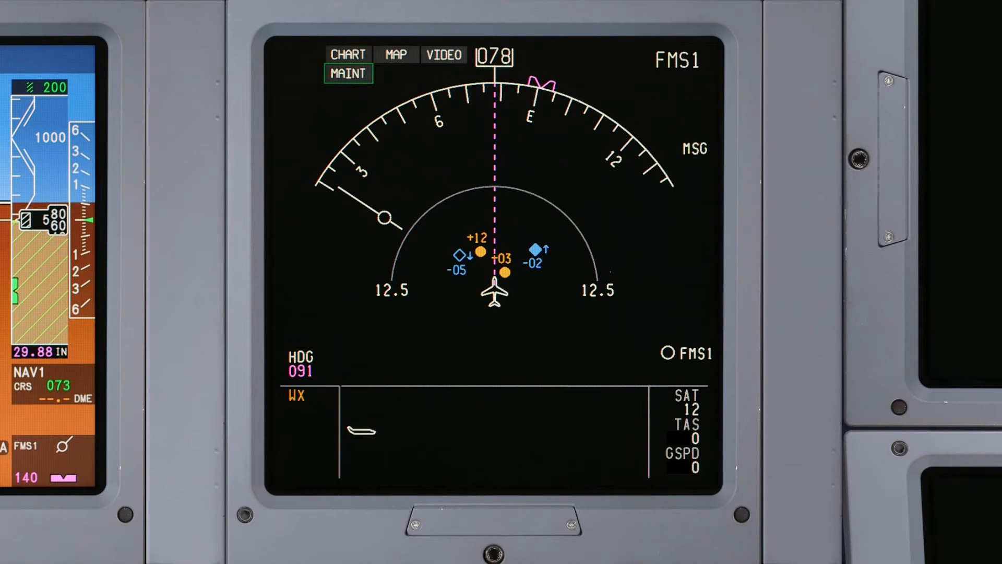
click(347, 74)
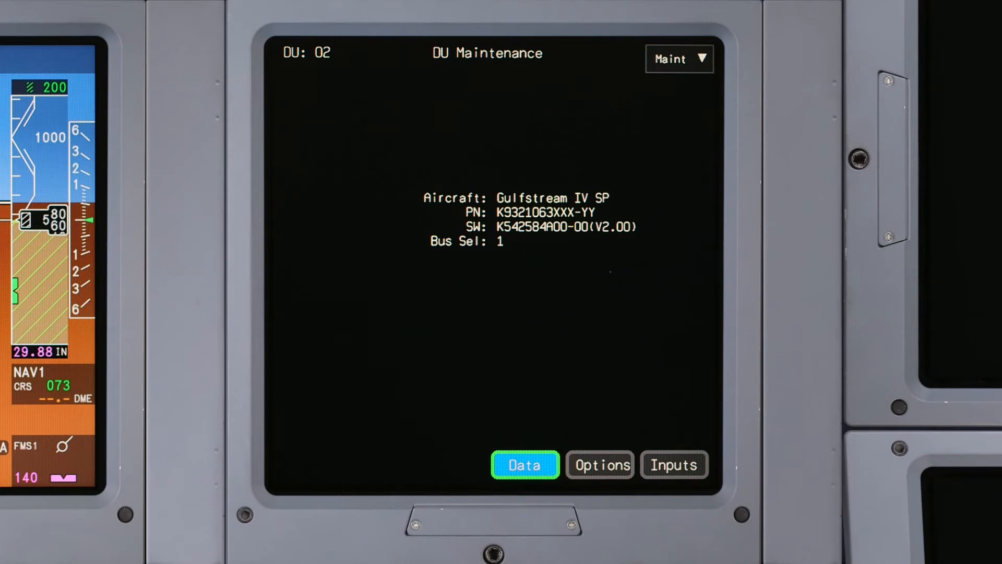
Start loading the Map + SVS DB 04-2016 via Data, DB Load, Start.
click(526, 464)
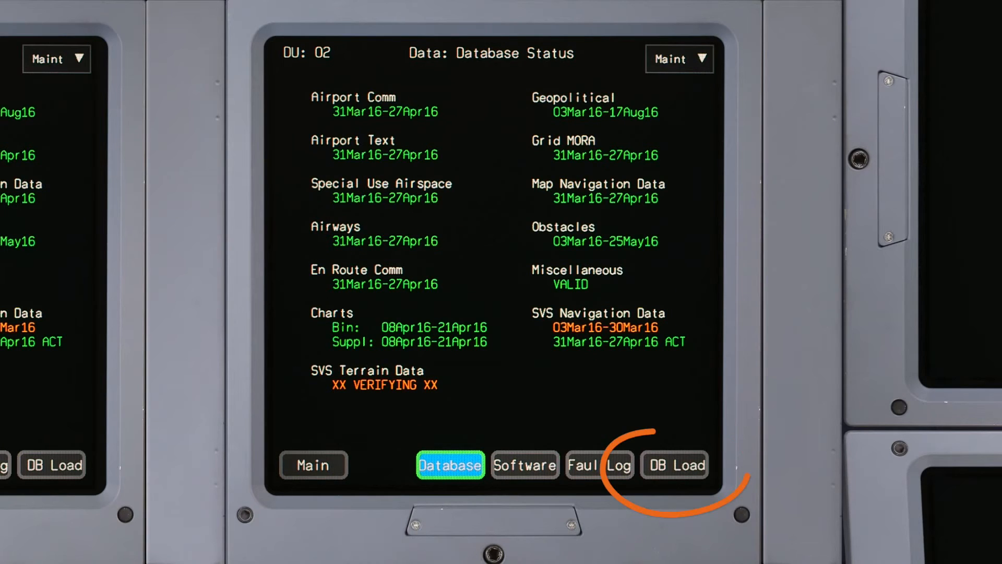
click(674, 464)
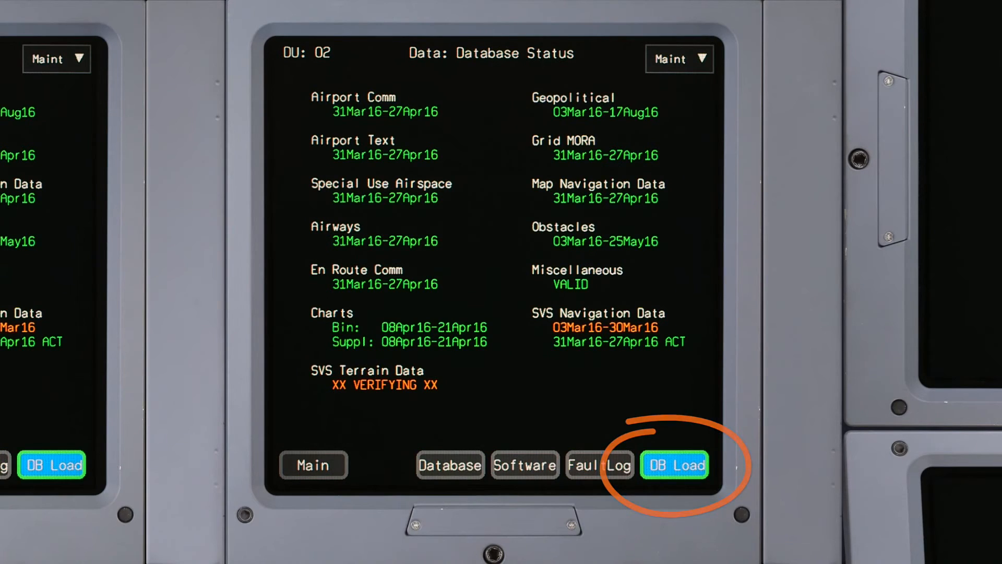
click(674, 464)
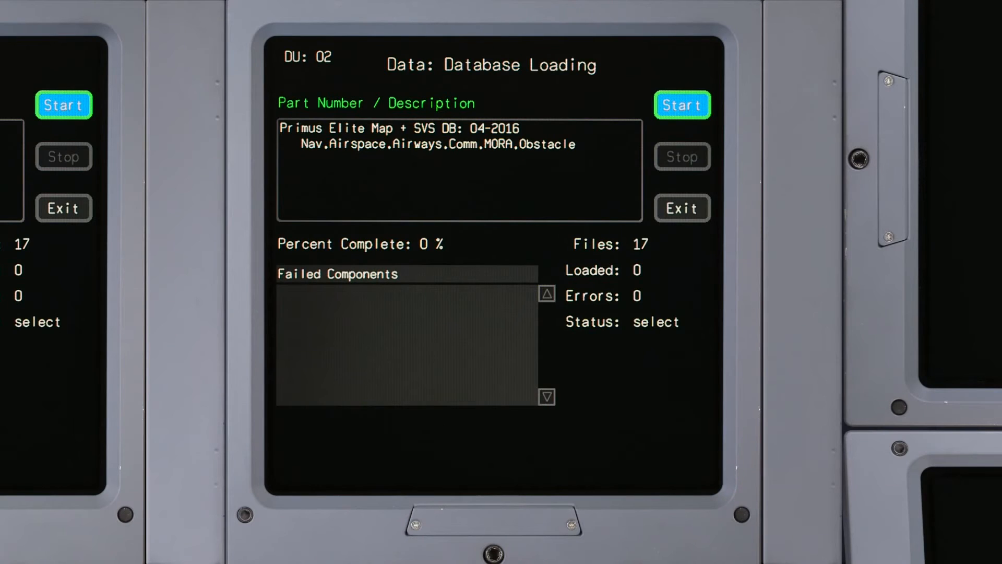
click(681, 105)
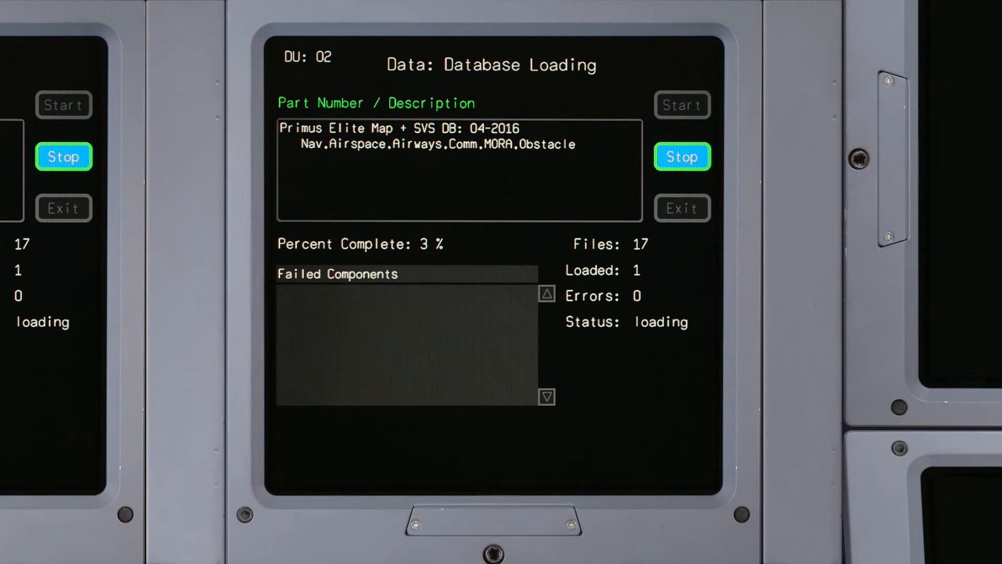